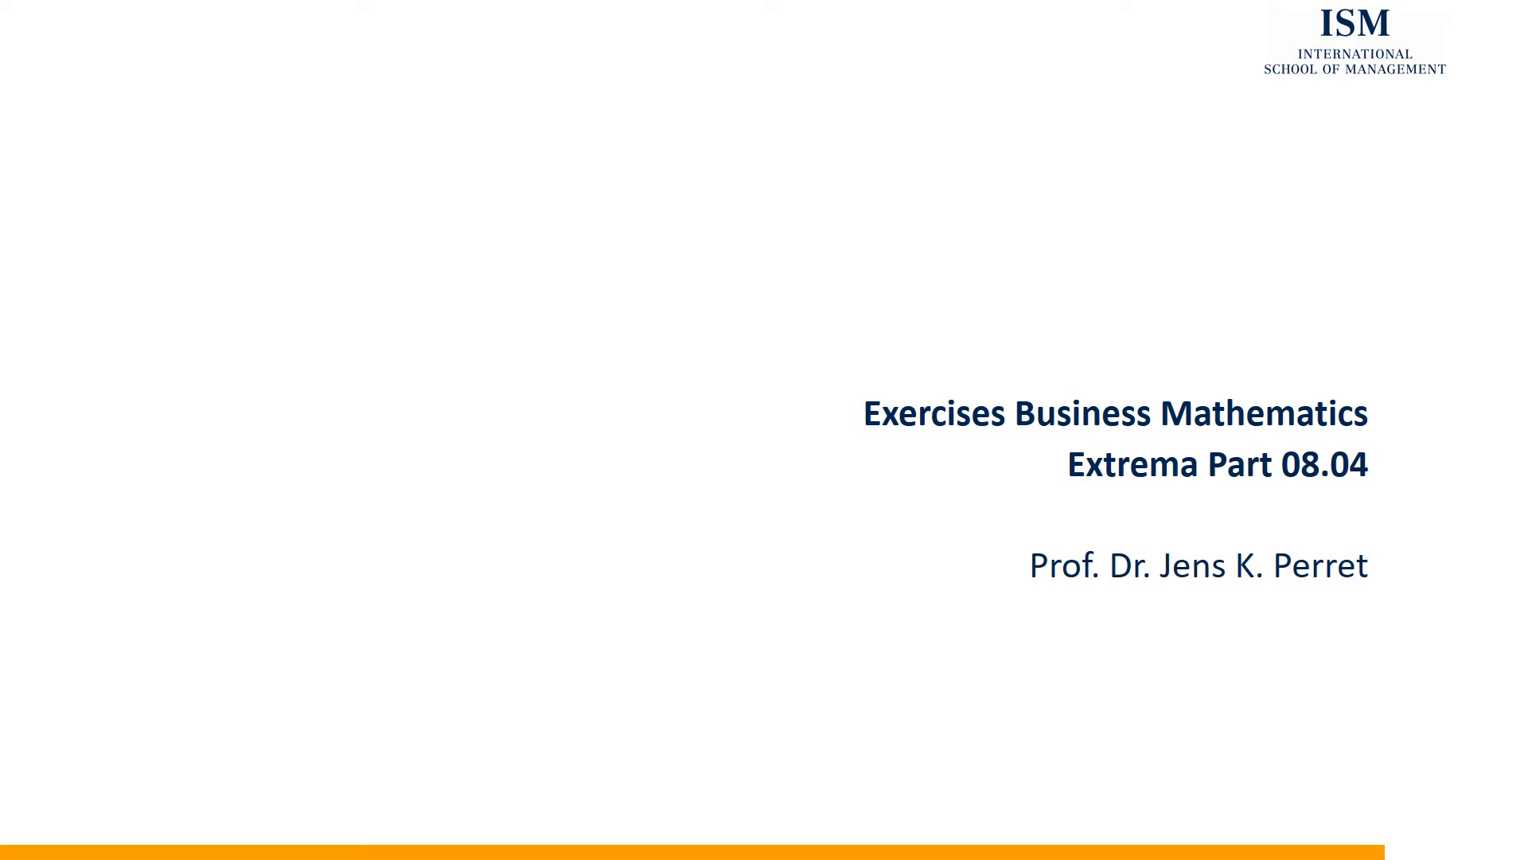
# Advance the slideshow from the title slide to slide 2, titled 'Exercise'.
pyautogui.press('right')
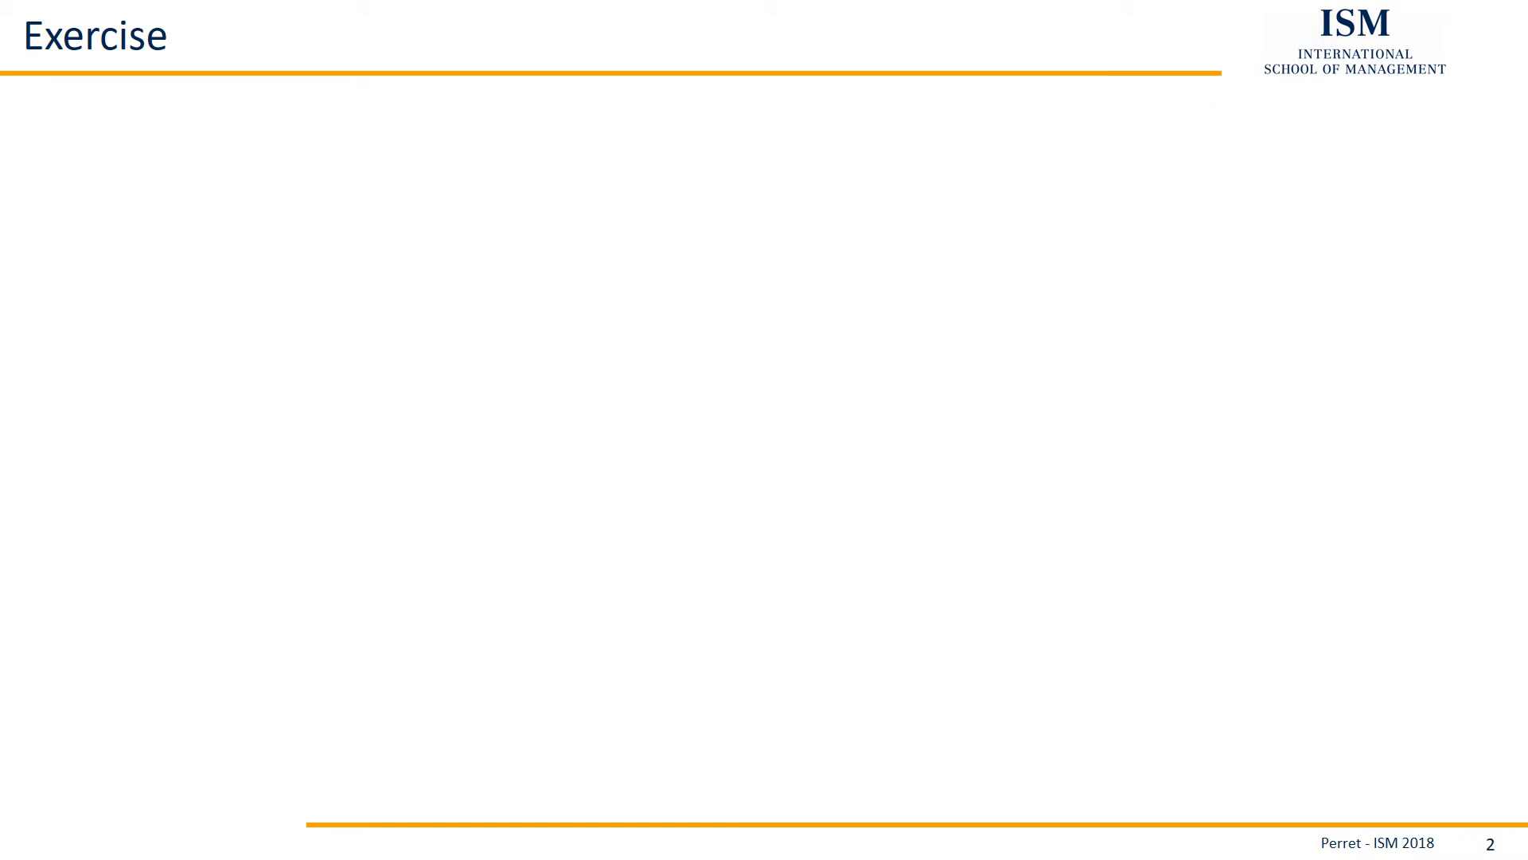